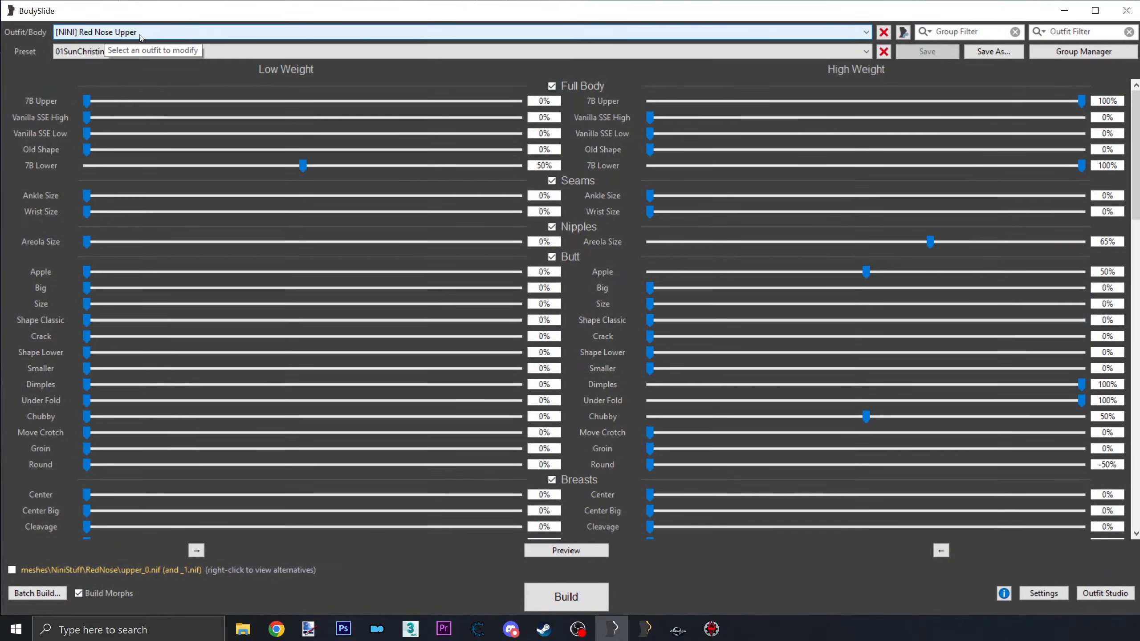
Step: Select [NINI] Red Nose Skirt, build its meshes, and dismiss the success dialog
left_click(865, 31)
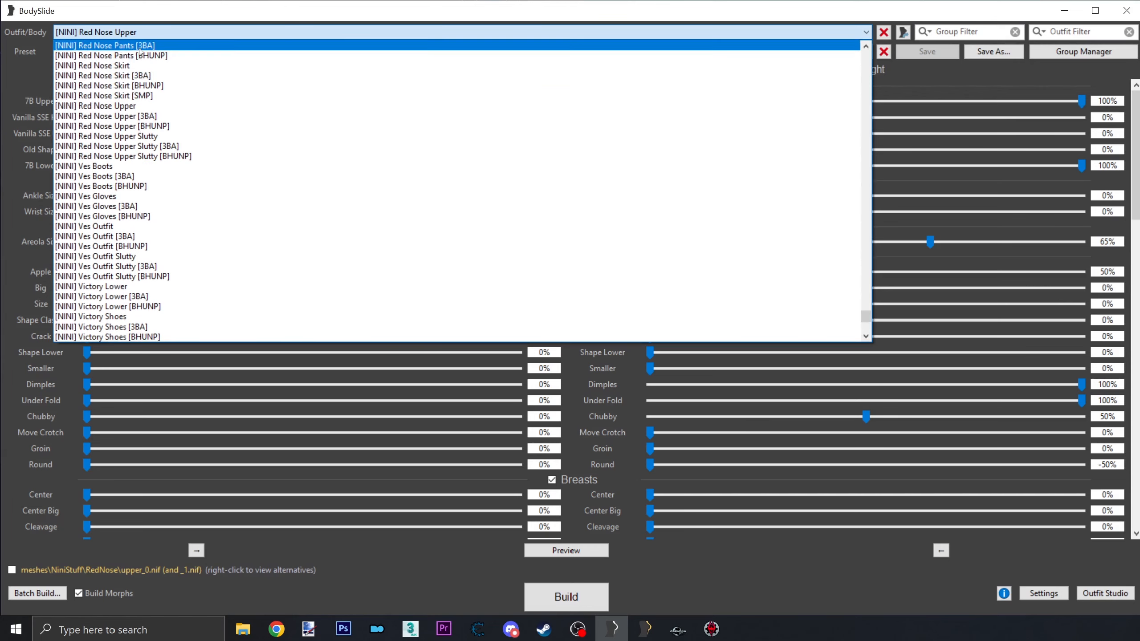
left_click(92, 75)
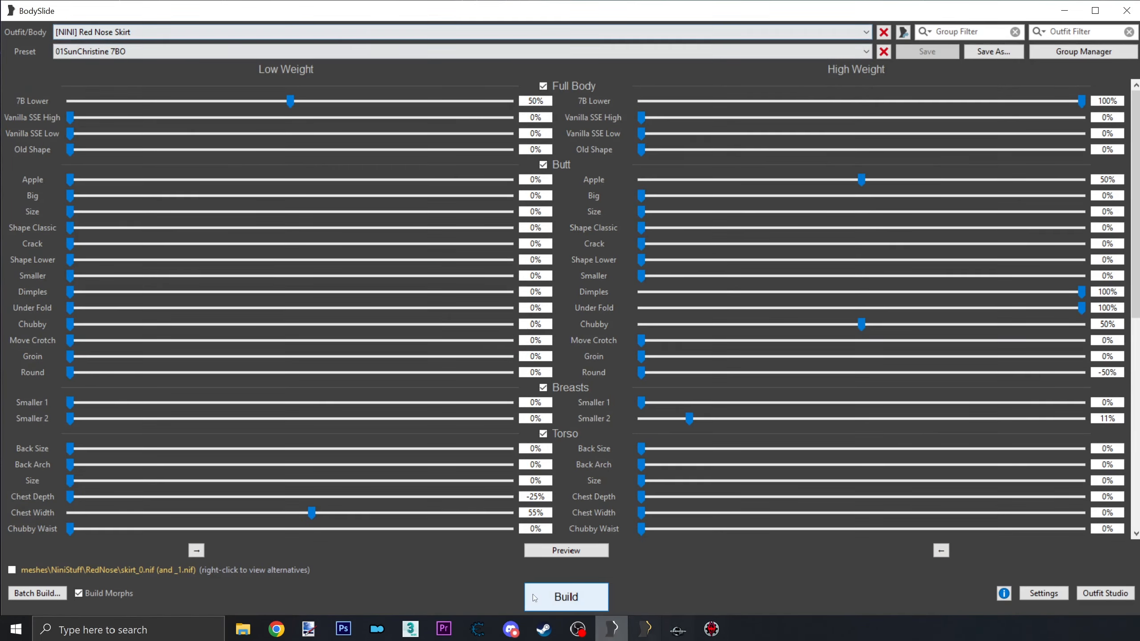
mouse_move(552, 603)
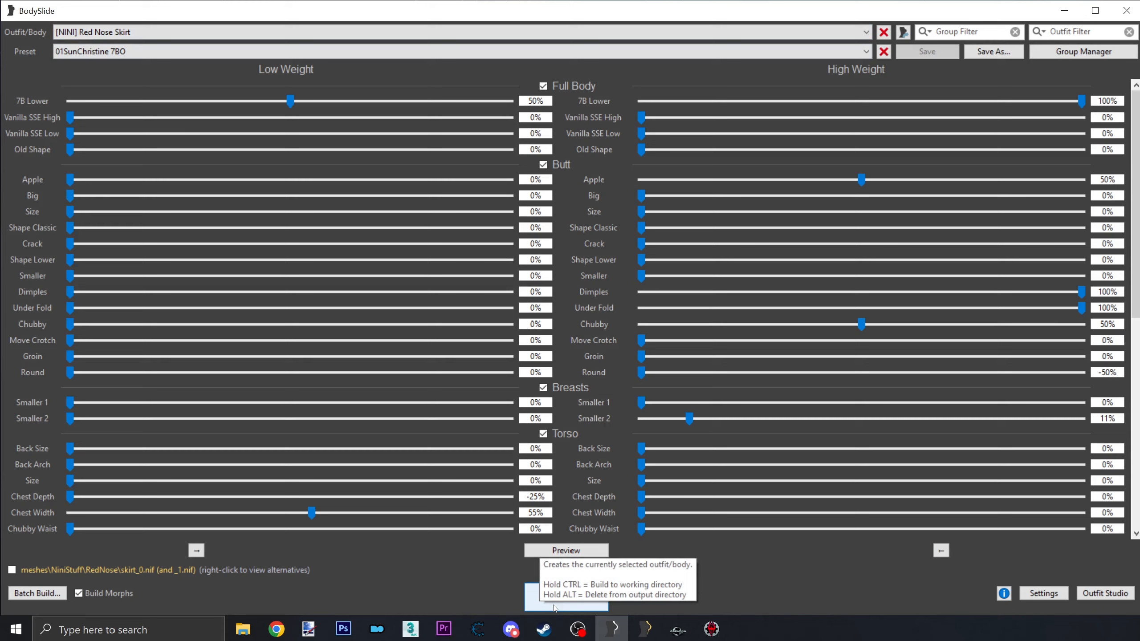
left_click(565, 596)
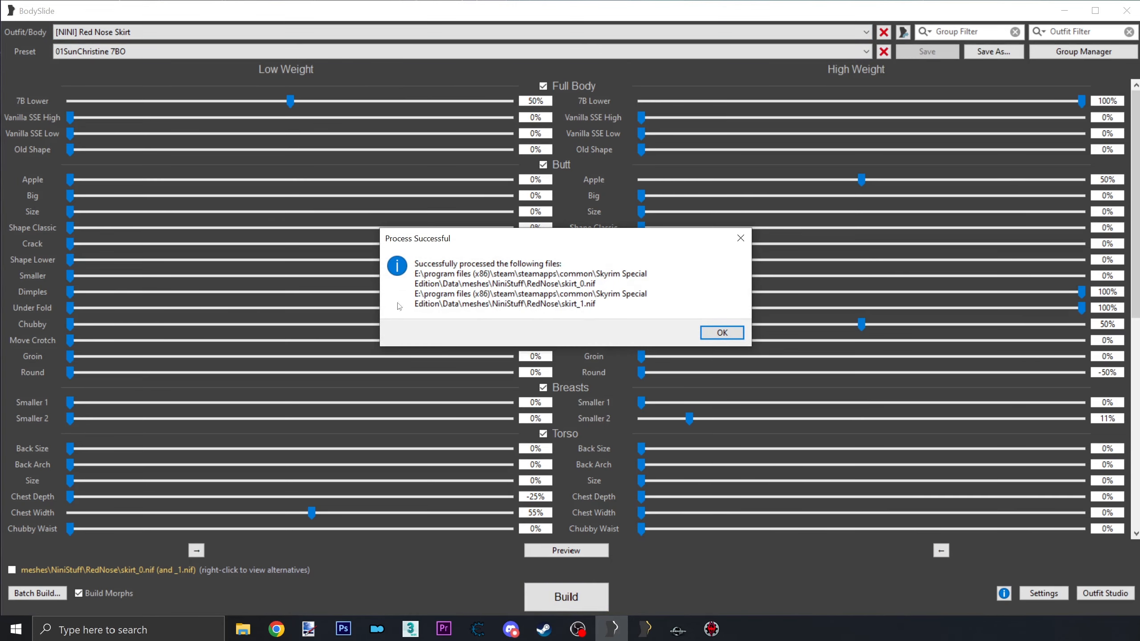
mouse_move(666, 286)
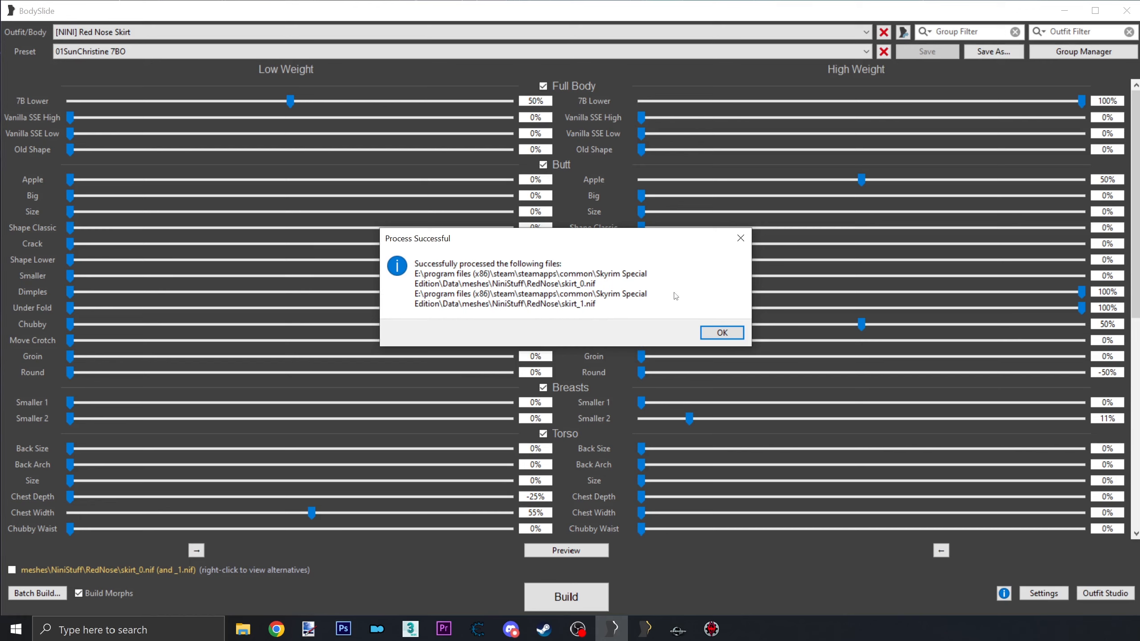
left_click(720, 333)
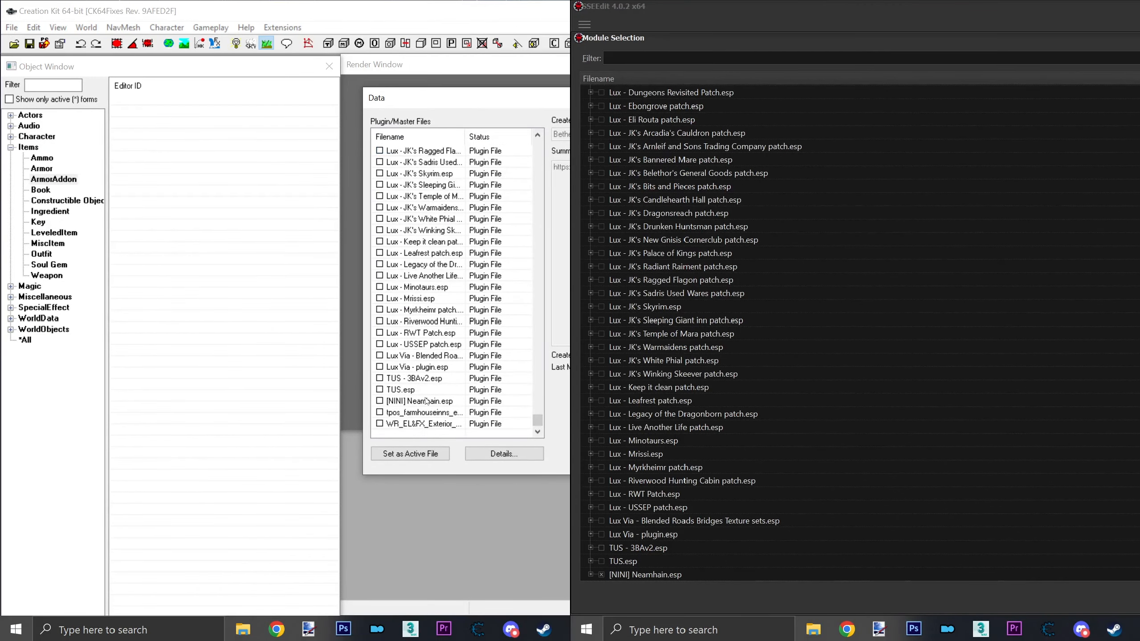
Step: Load [NINI] Neamhain.esp as active, show only its forms, and list its armor addons
left_click(409, 453)
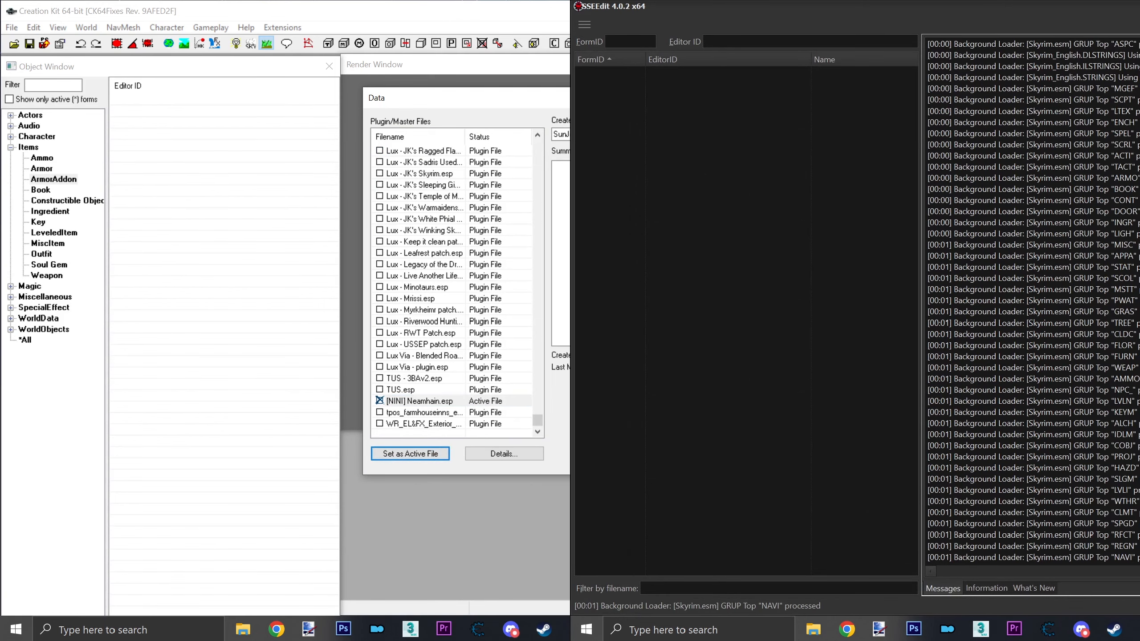
left_click(410, 453)
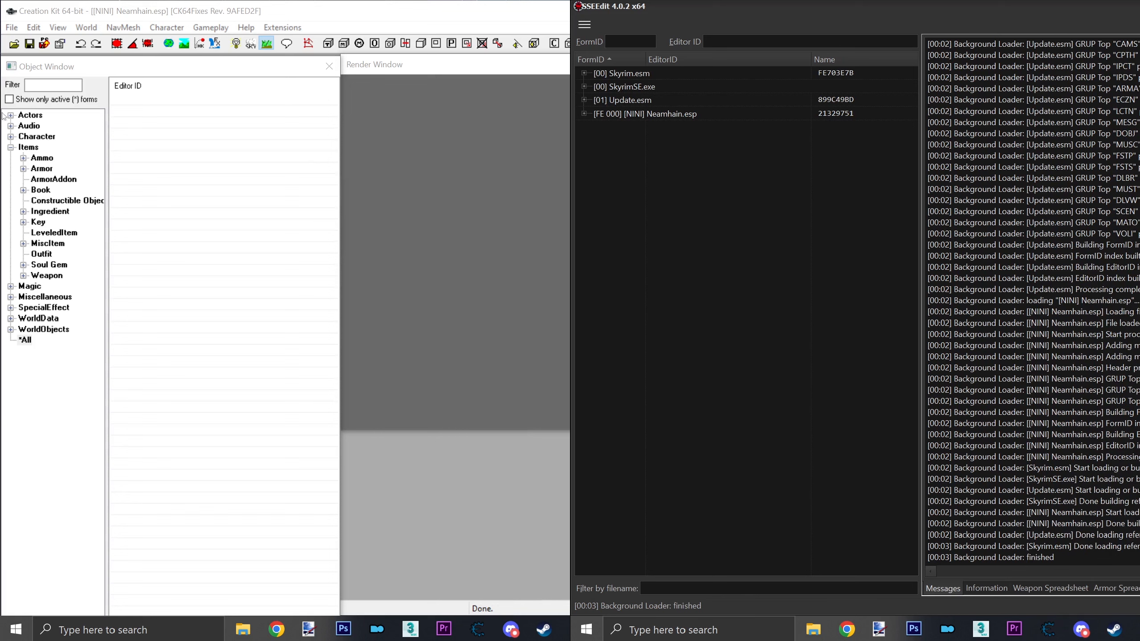
left_click(9, 99)
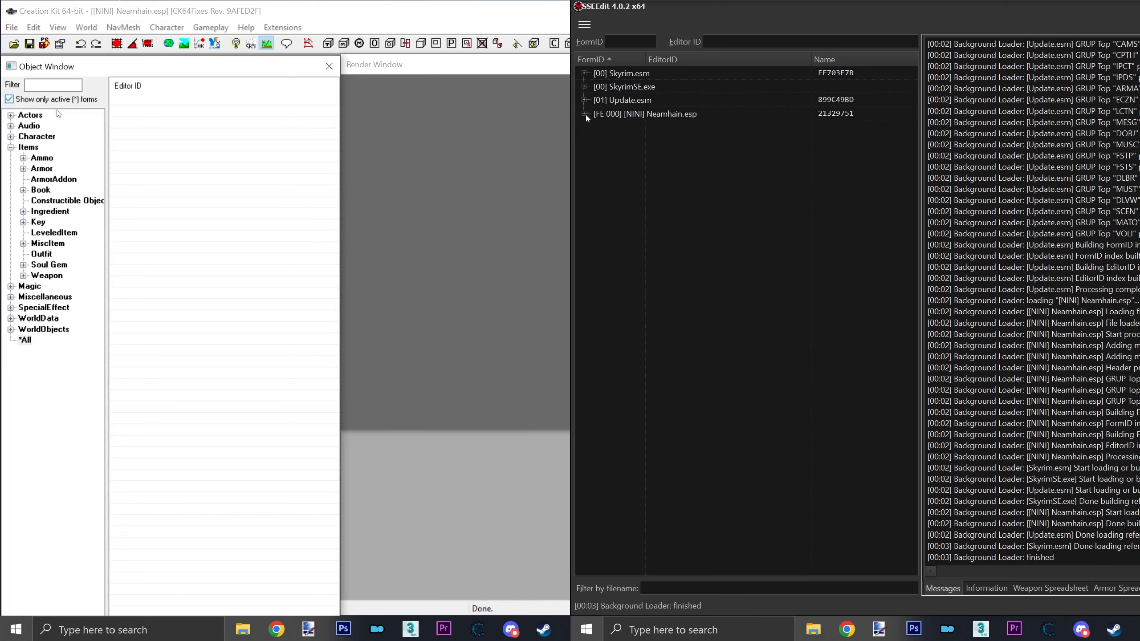
left_click(53, 179)
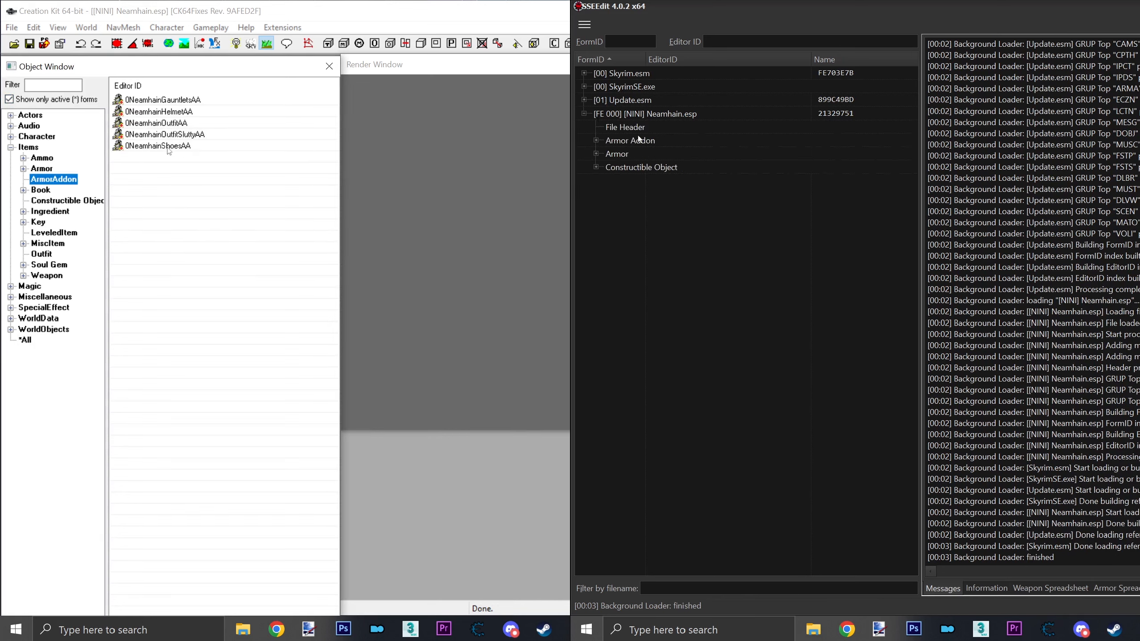
left_click(584, 141)
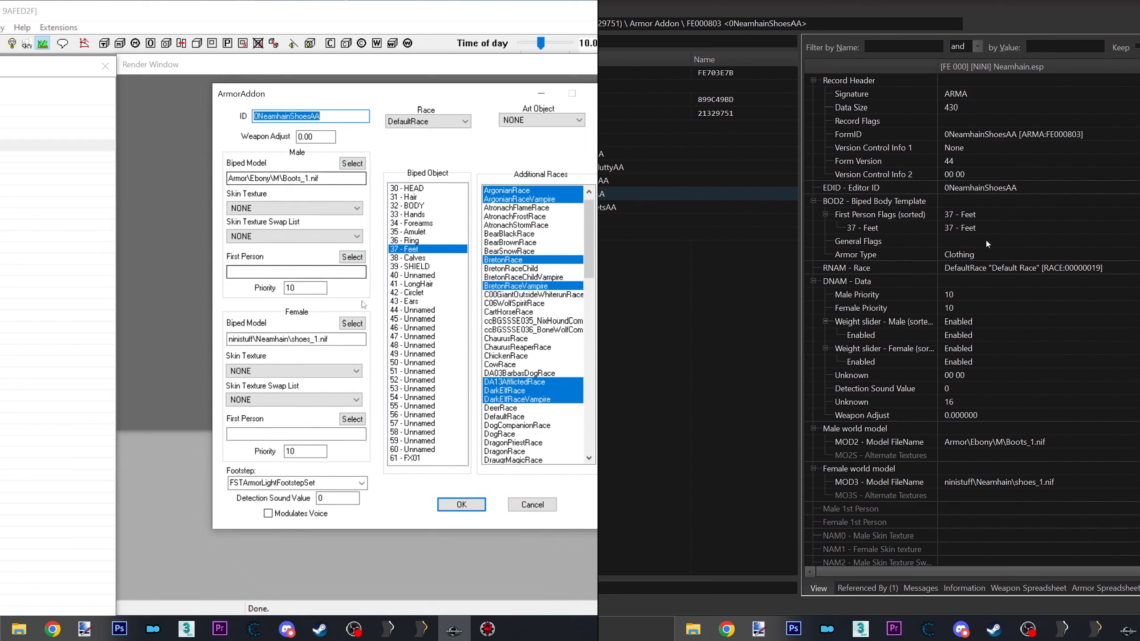
Step: Check the BOD2 slot flags of NeamhainShoesAA and NeamhainShoes for 37 - Feet
right_click(959, 214)
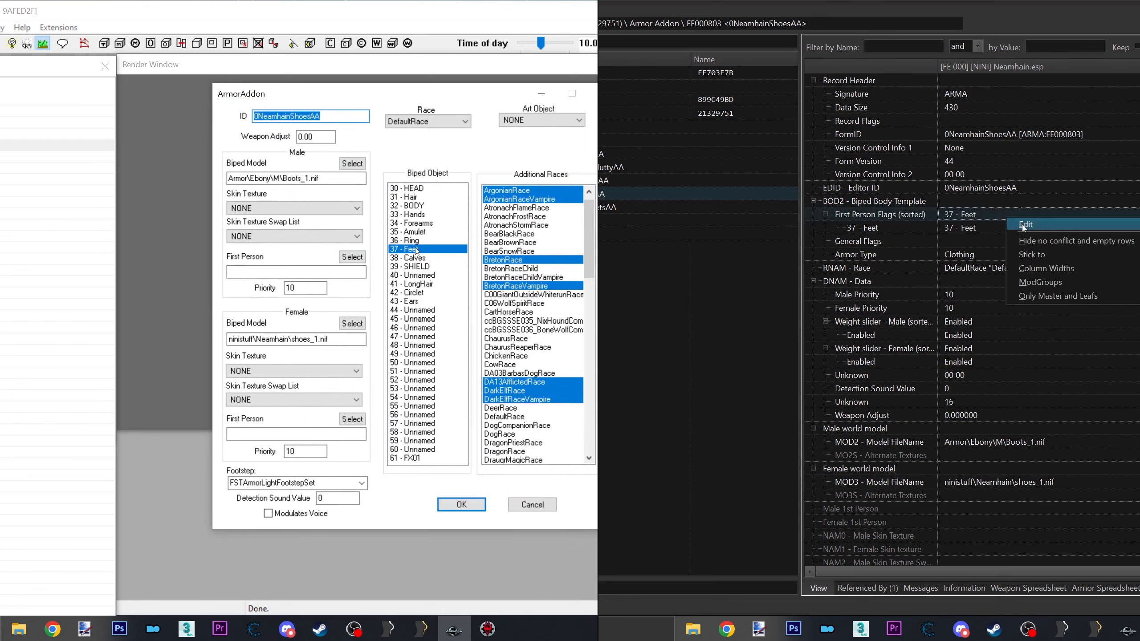
left_click(1025, 224)
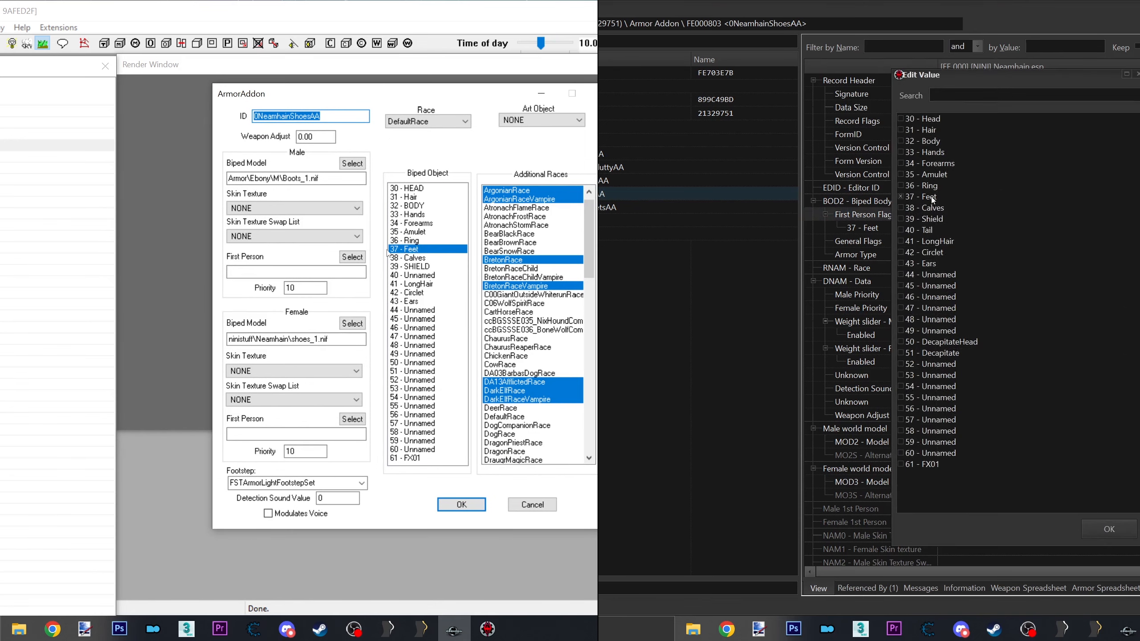
left_click(461, 504)
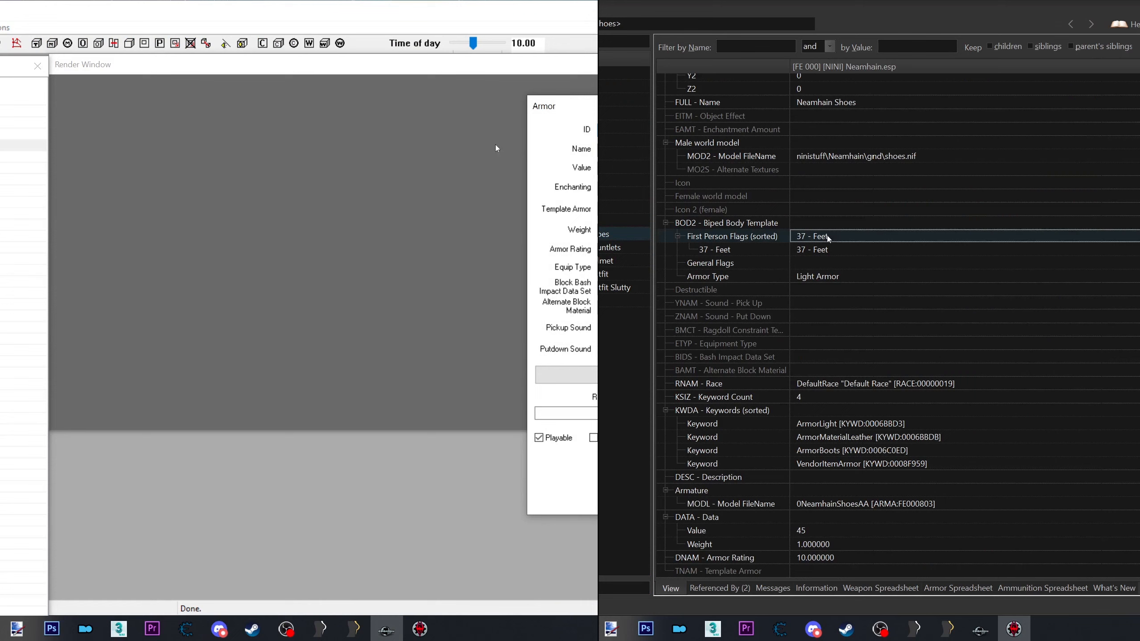
right_click(811, 237)
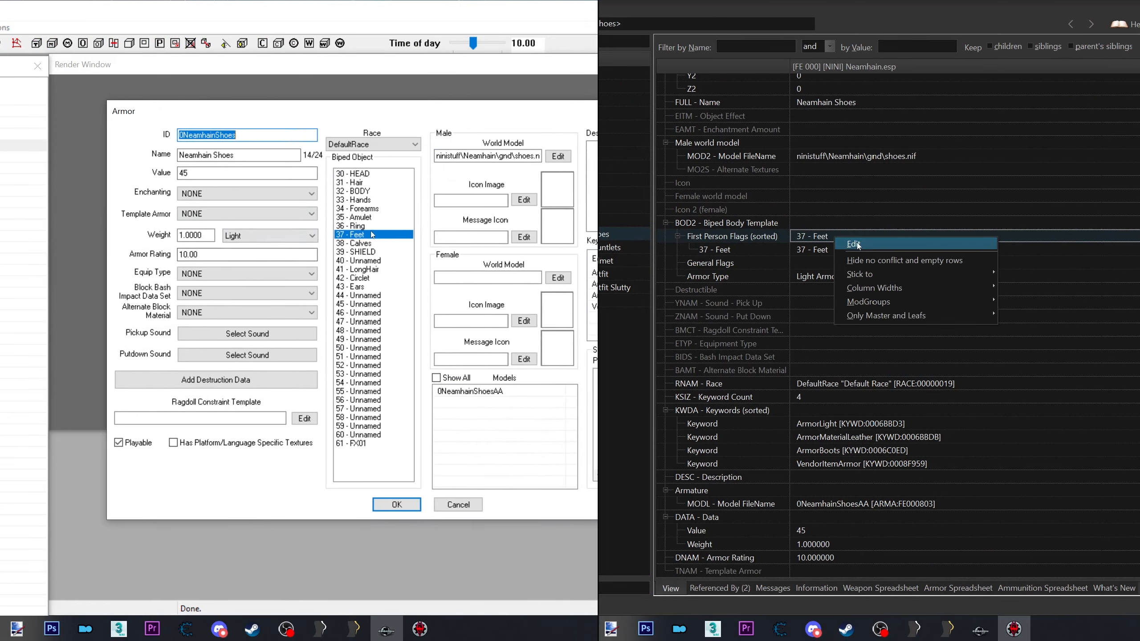
left_click(854, 243)
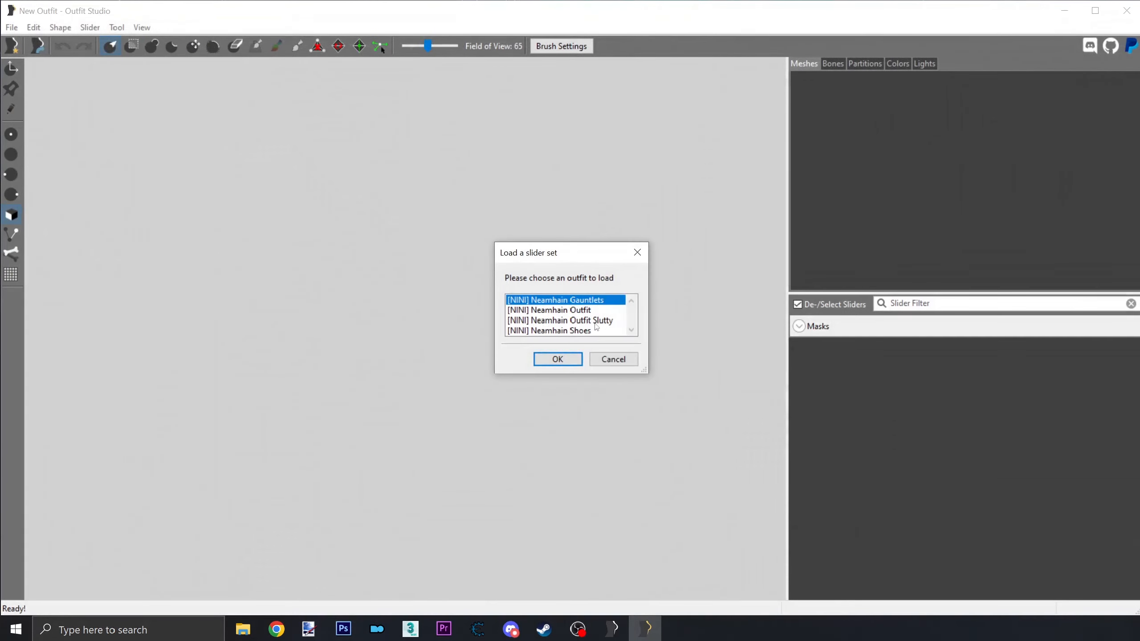
Step: Load [NINI] Neamhain Shoes and apply partition type 37 SBP_37_FEET to both shoe shapes
left_click(557, 358)
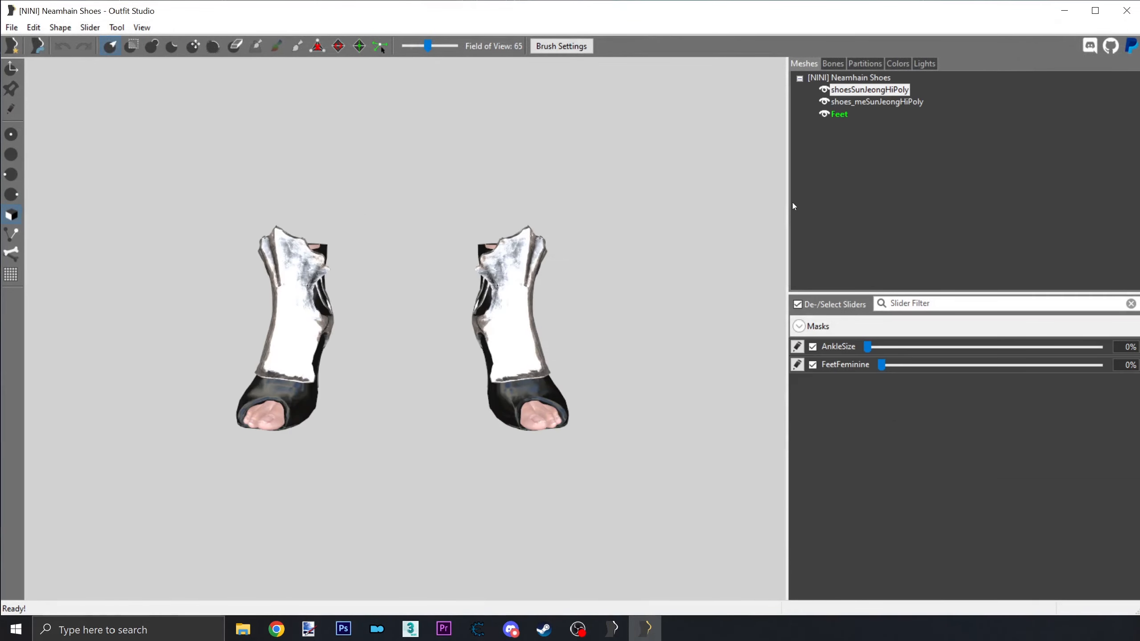
left_click(870, 88)
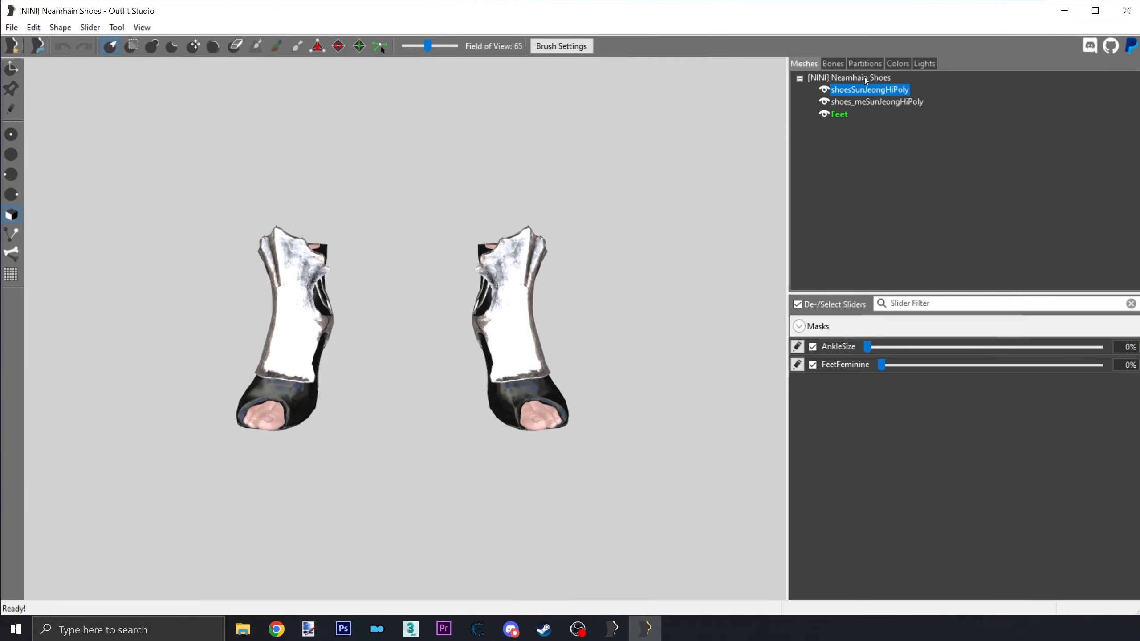
left_click(864, 63)
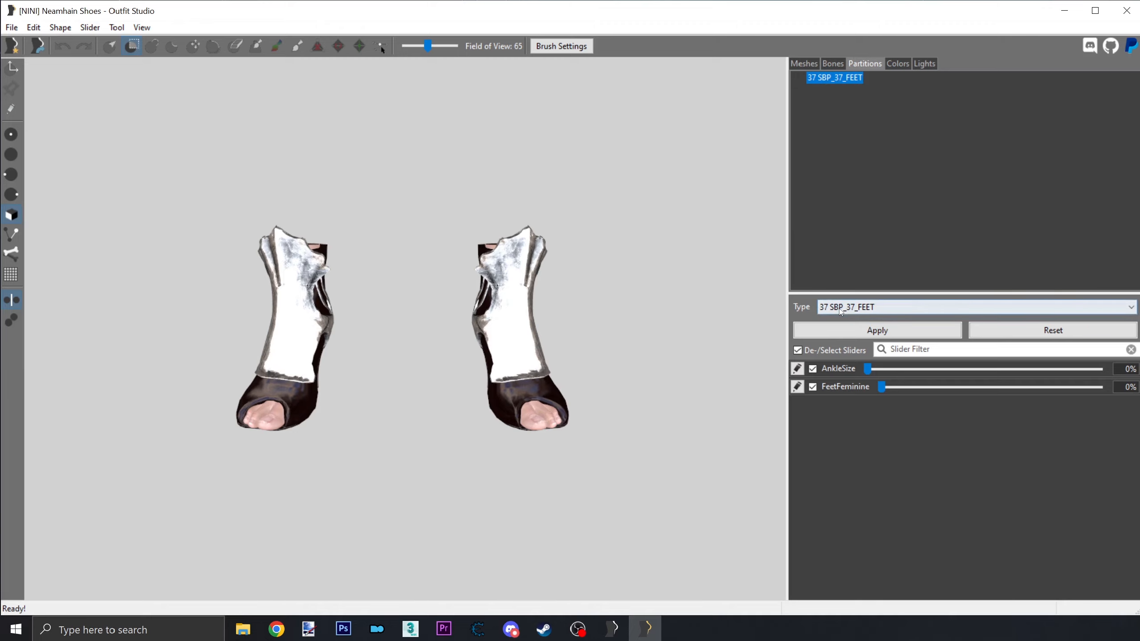
left_click(975, 307)
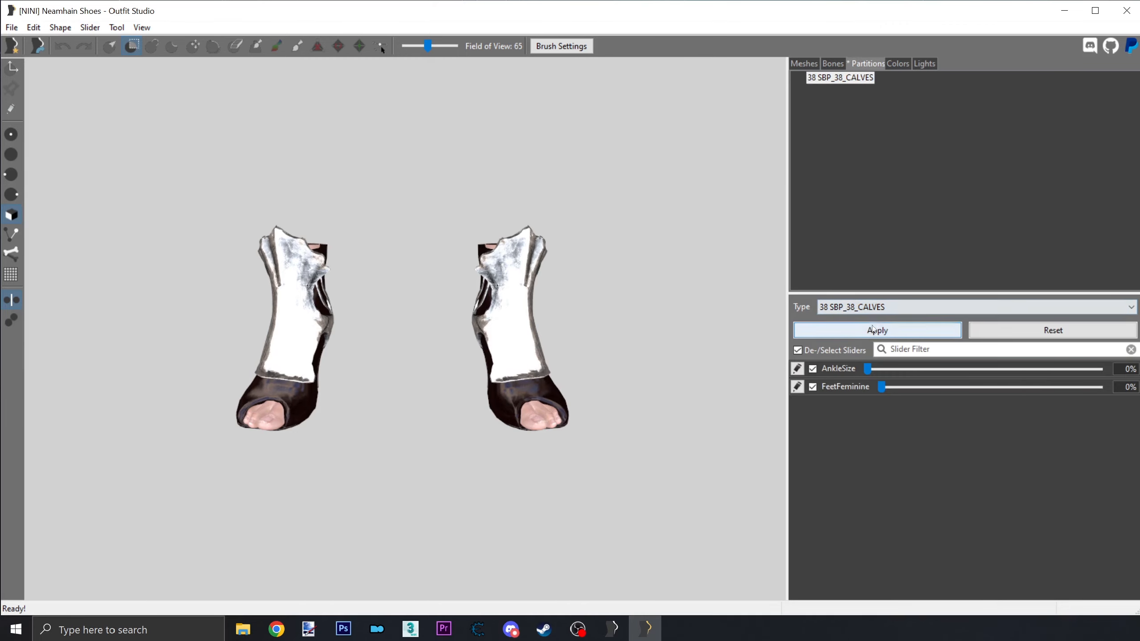
left_click(1131, 306)
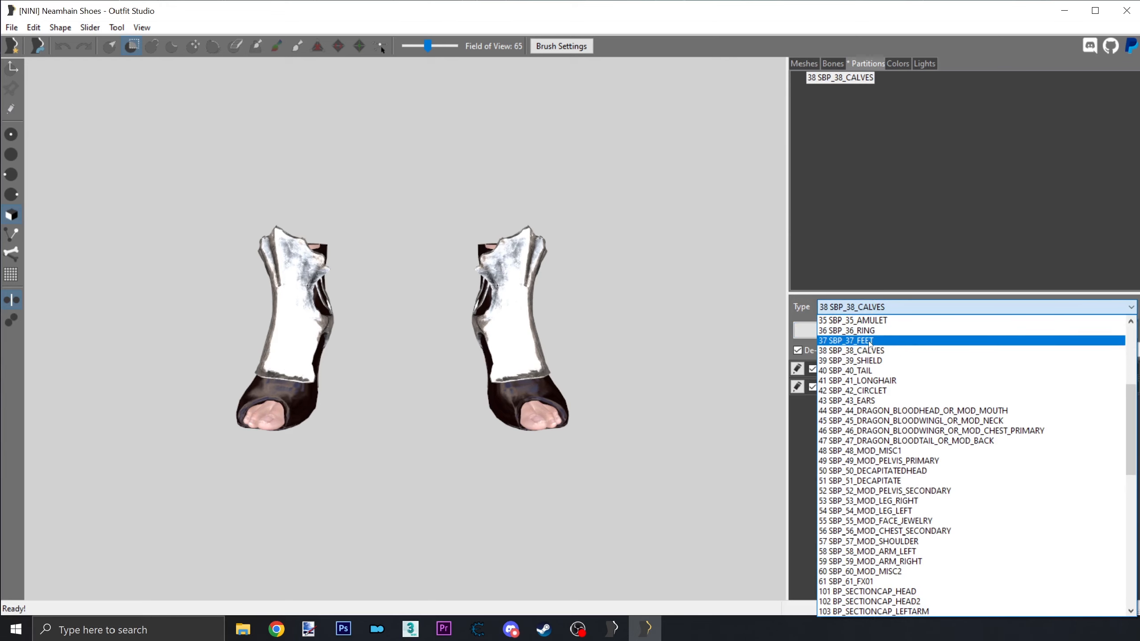
left_click(846, 341)
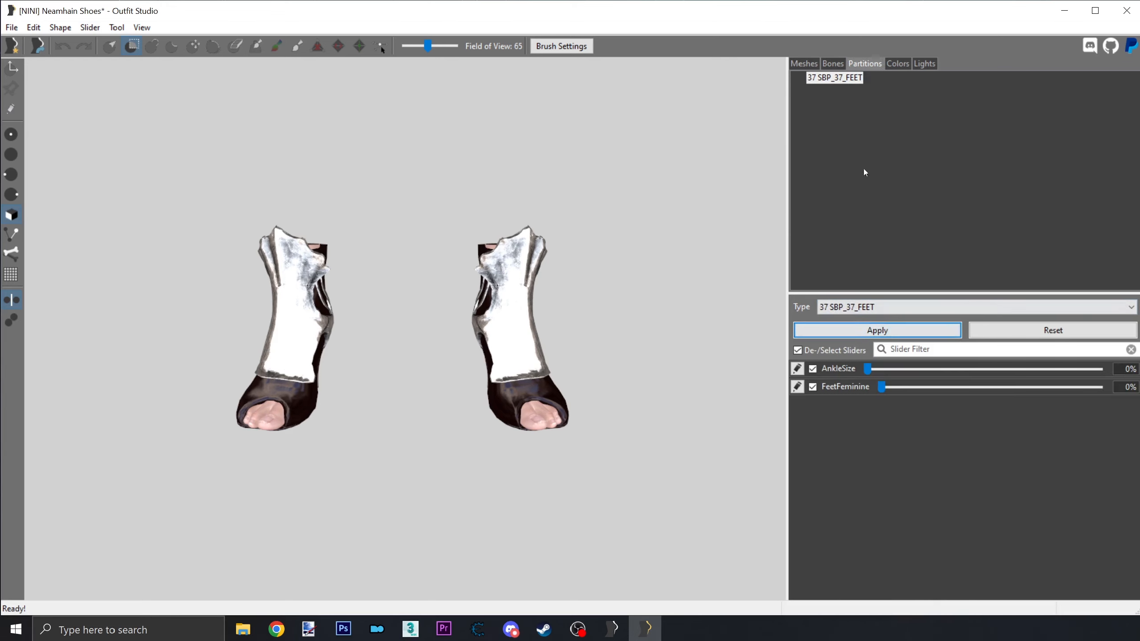
left_click(803, 63)
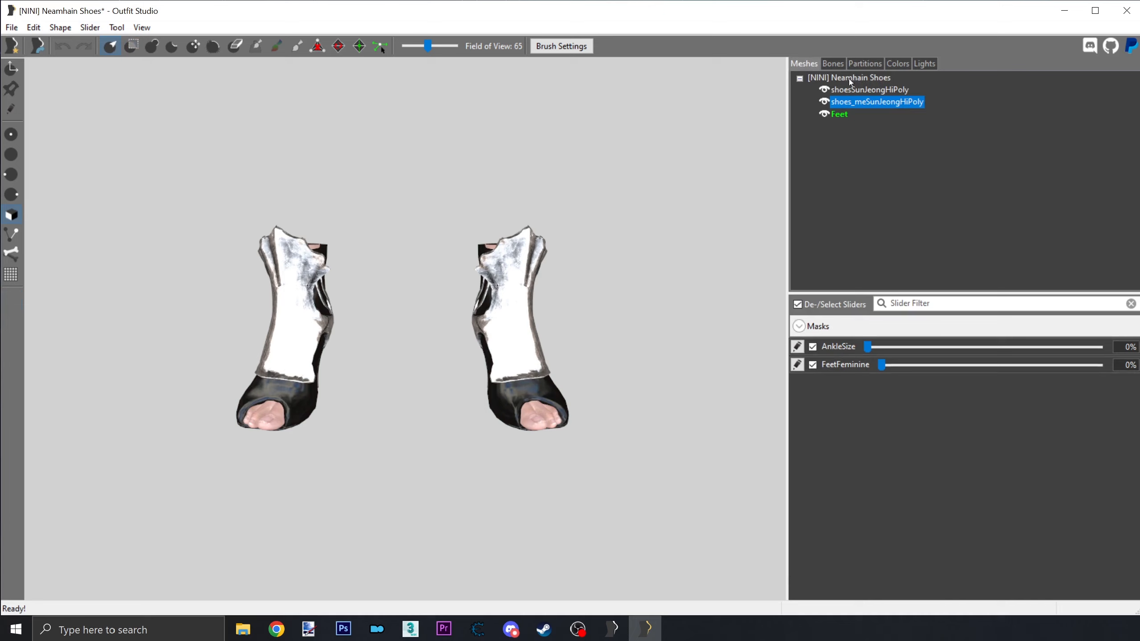
left_click(865, 64)
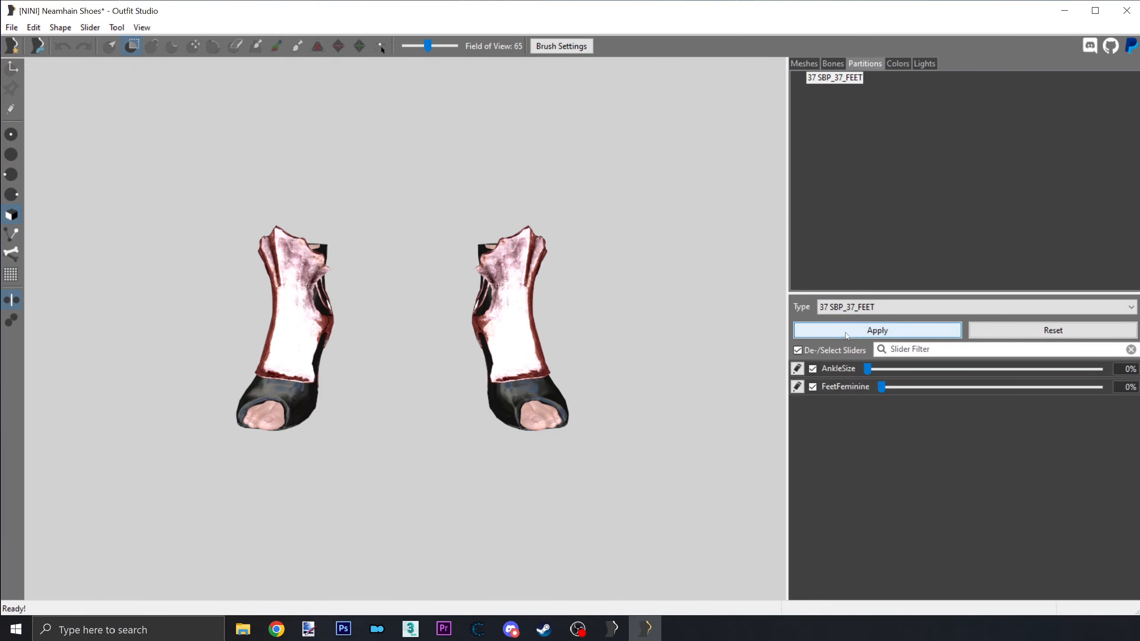
left_click(877, 330)
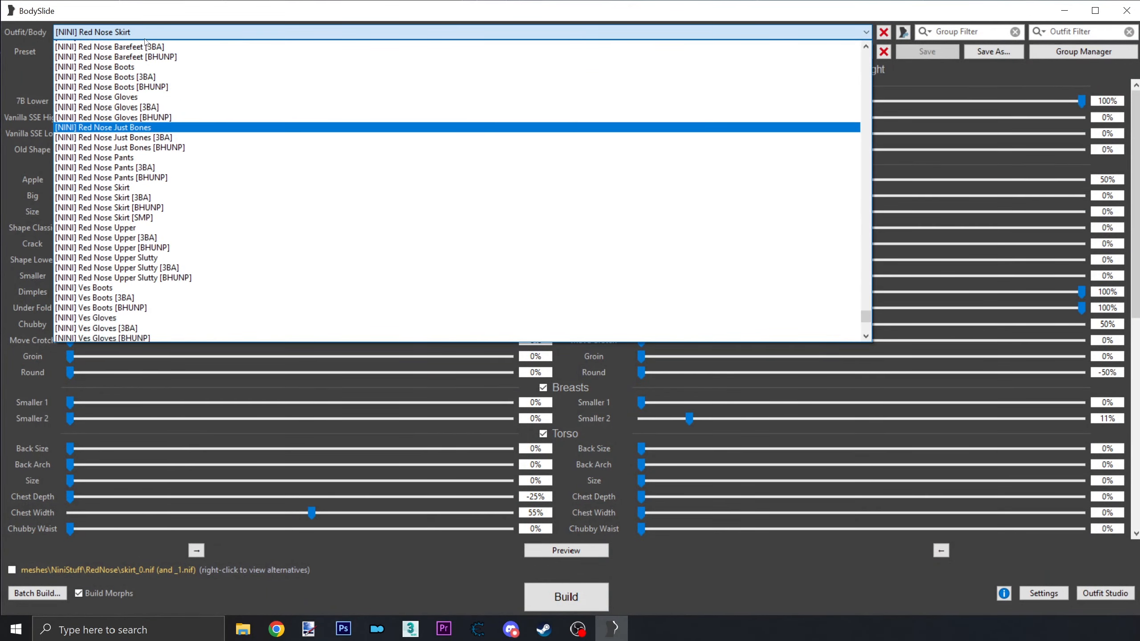
Step: Build the Neamhain Shoes meshes (shoes_0 and shoes_1) and dismiss the success message
scroll("down", 3)
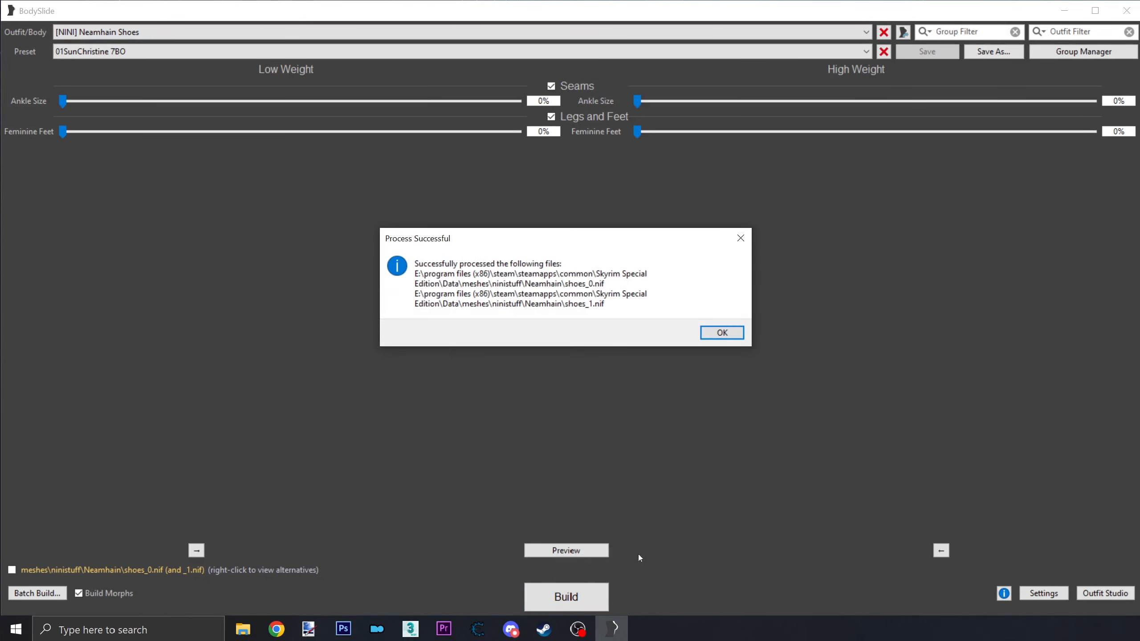
left_click(721, 333)
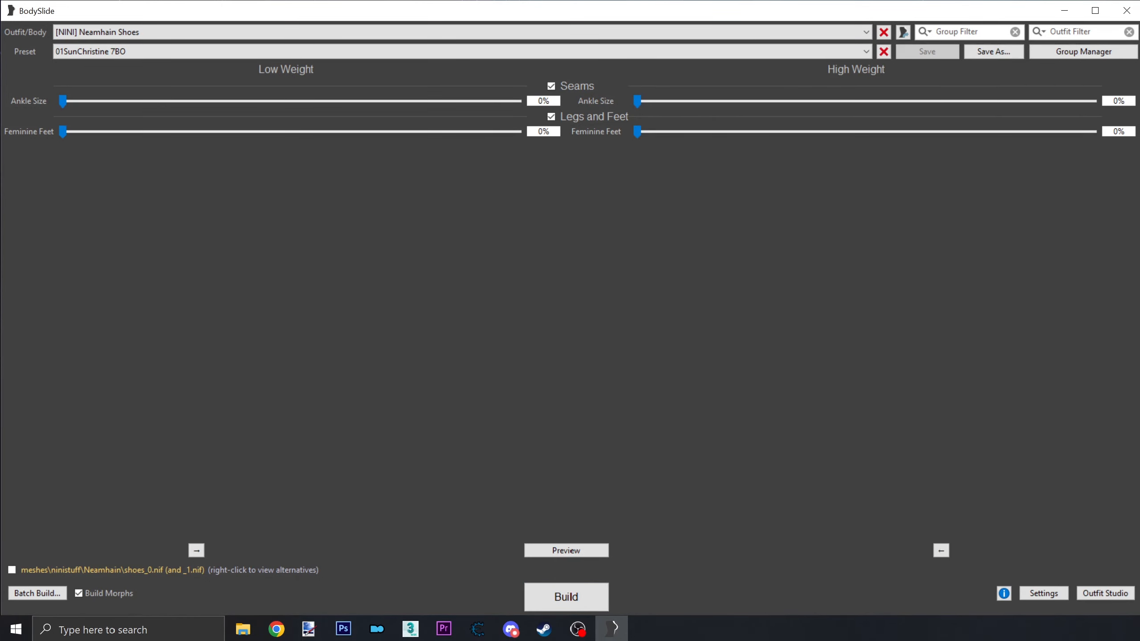